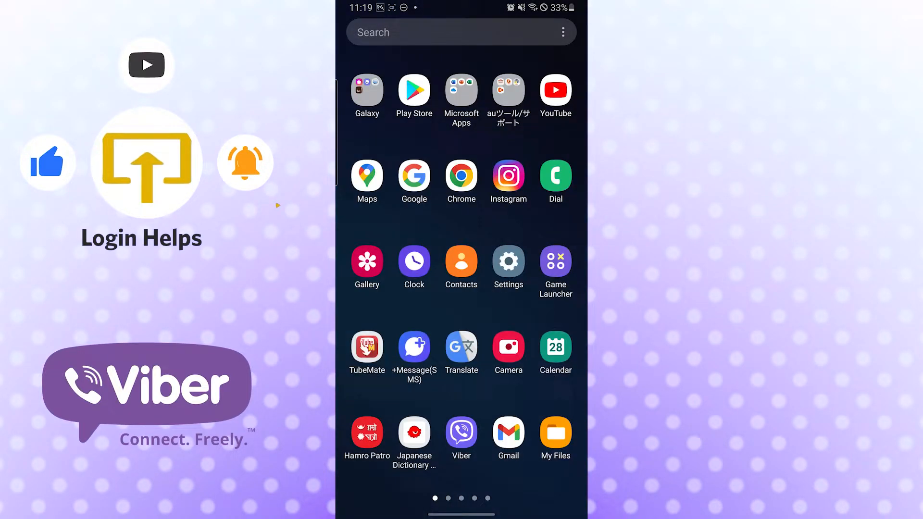
Launch Settings from the home screen and scroll down to the Apps entry.
left_click(508, 263)
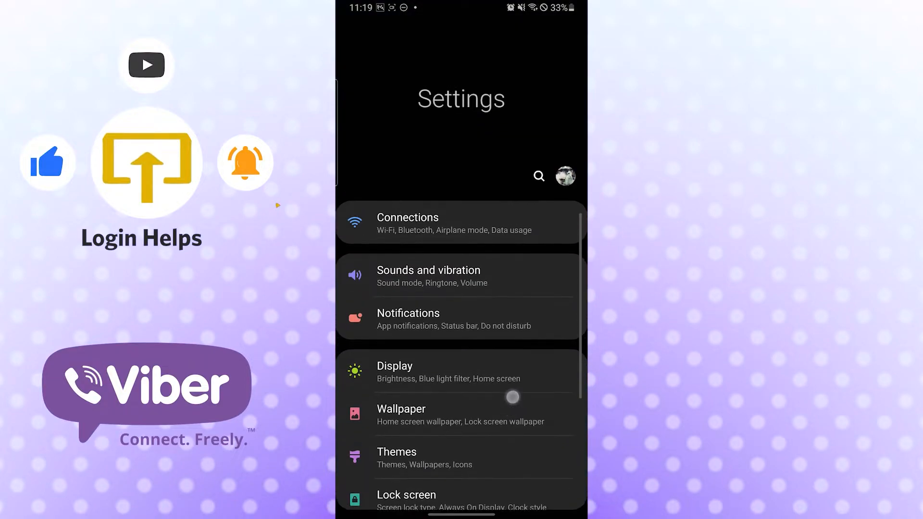
scroll("down", 3)
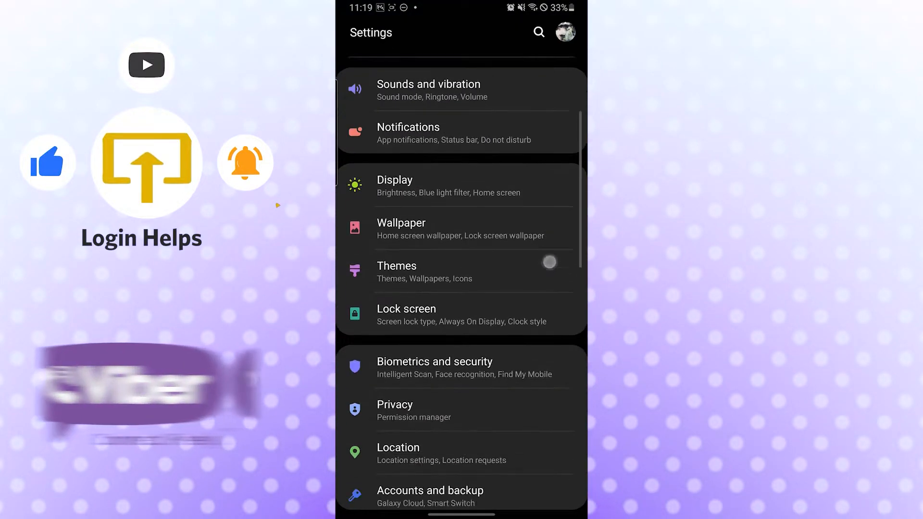
scroll("down", 3)
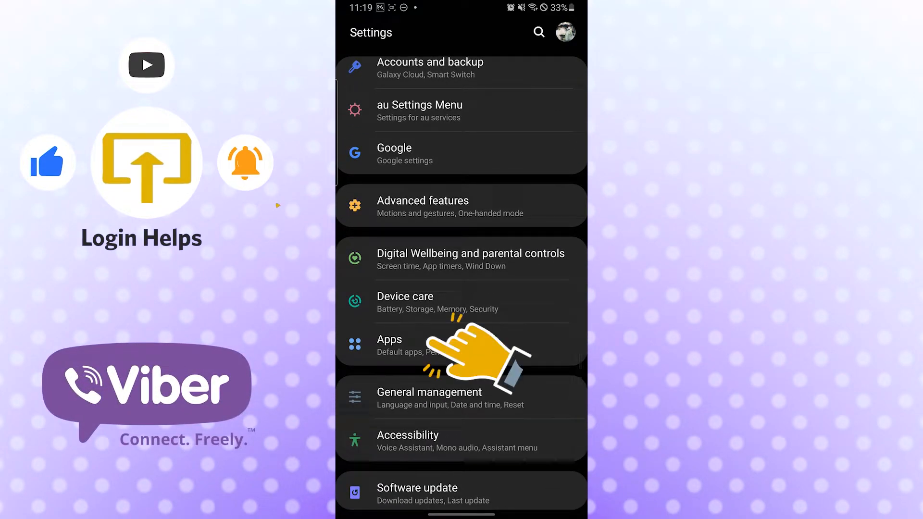
Search the installed apps for 'viber' and go to Viber's Storage page.
left_click(389, 345)
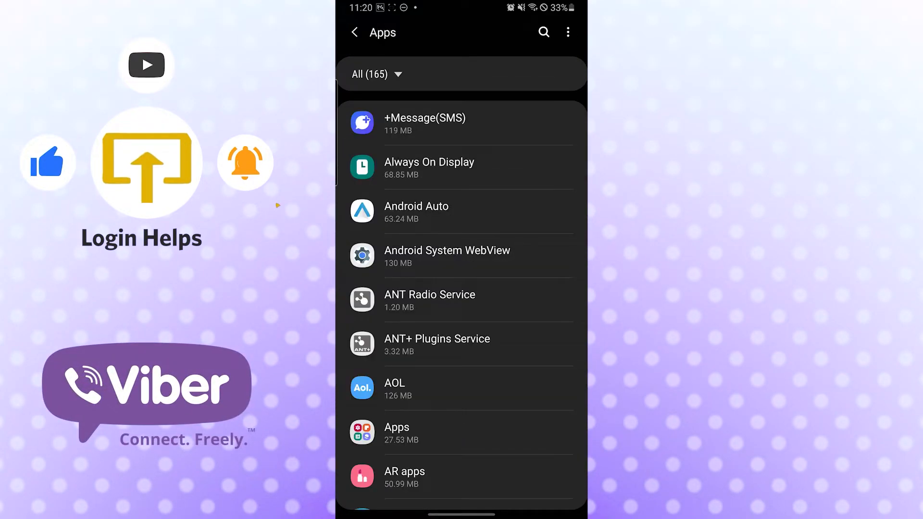
left_click(543, 33)
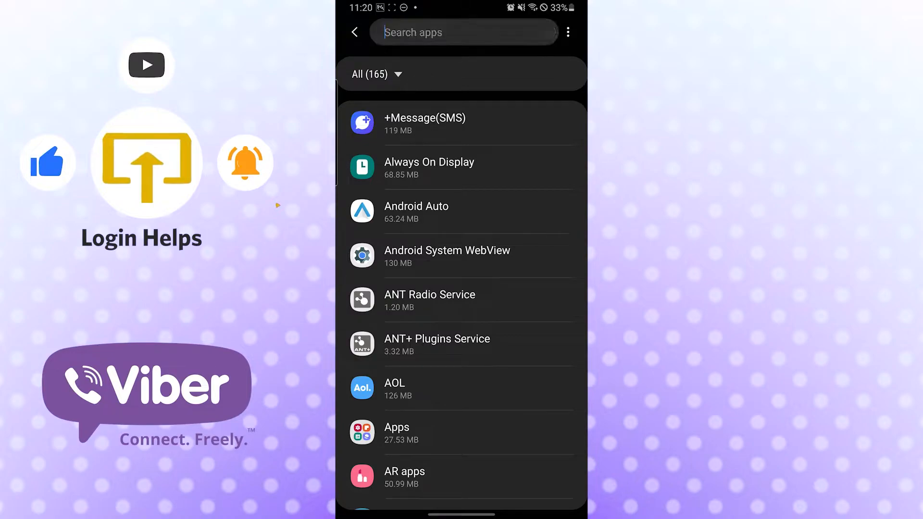
type("viber")
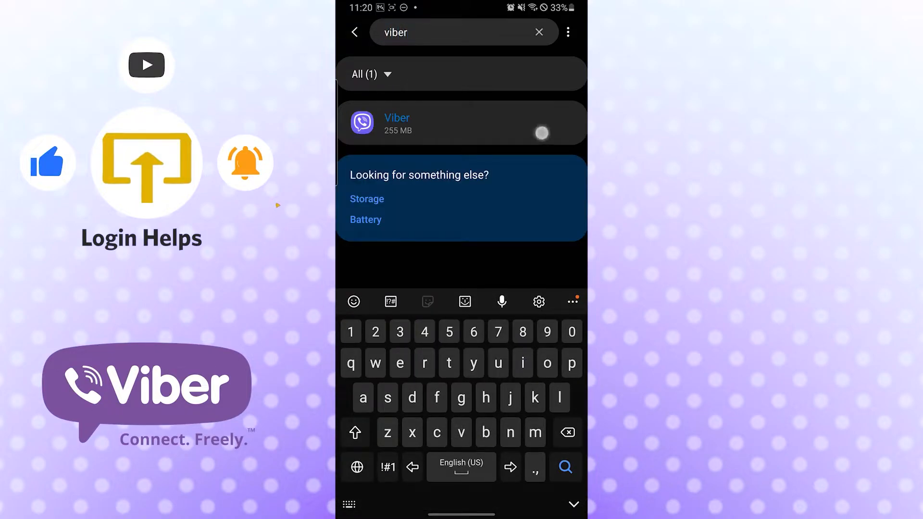
left_click(461, 123)
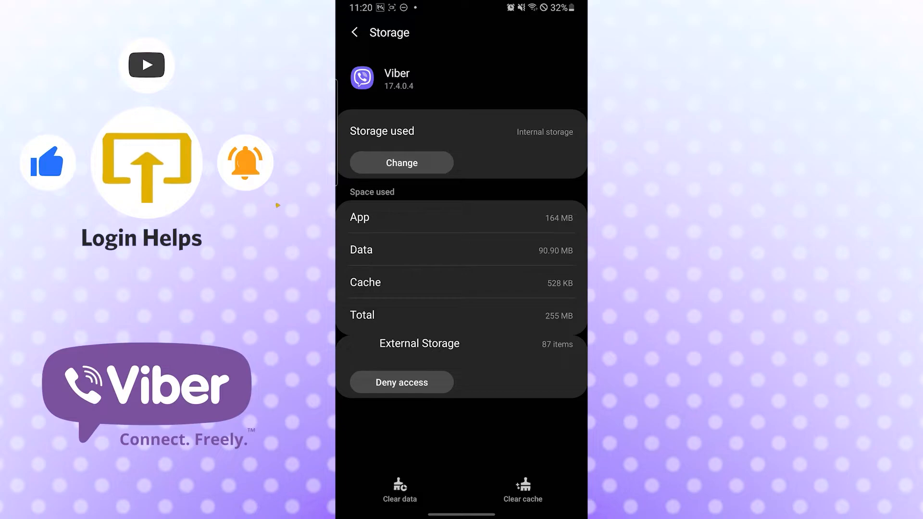
Clear Viber's cache to 0 B and request clearing all its data.
left_click(460, 283)
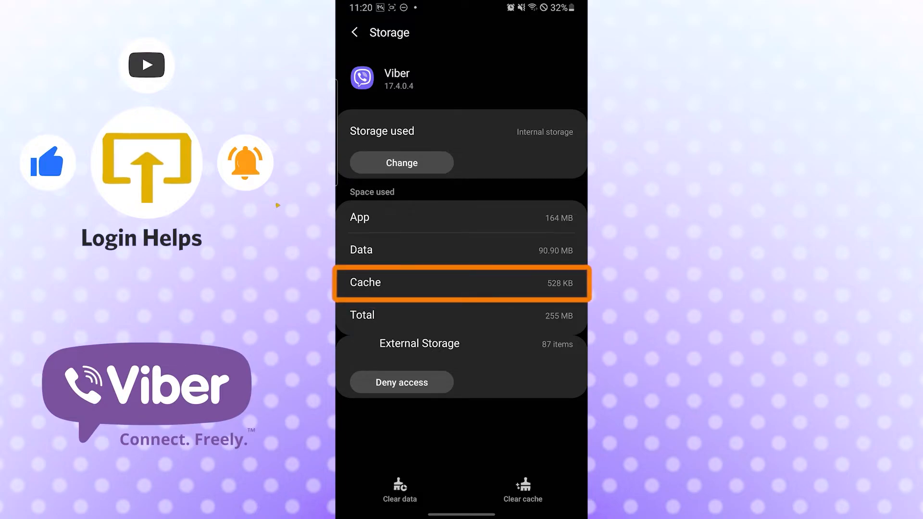
left_click(521, 491)
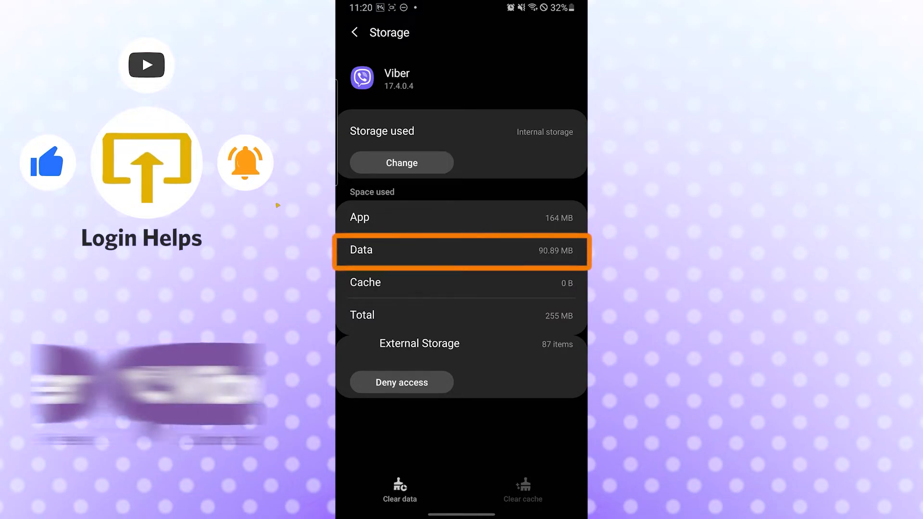
left_click(400, 488)
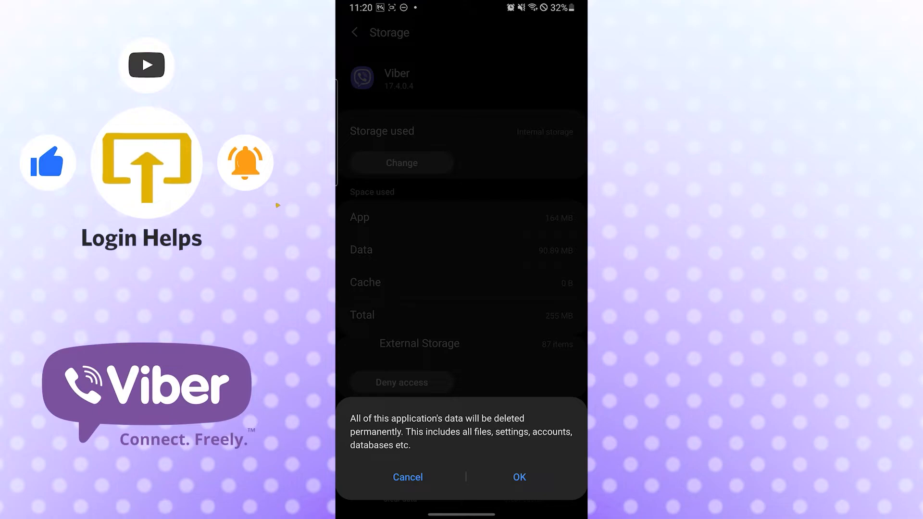
Confirm the deletion so Viber's Data and Cache both read 0 B.
left_click(518, 477)
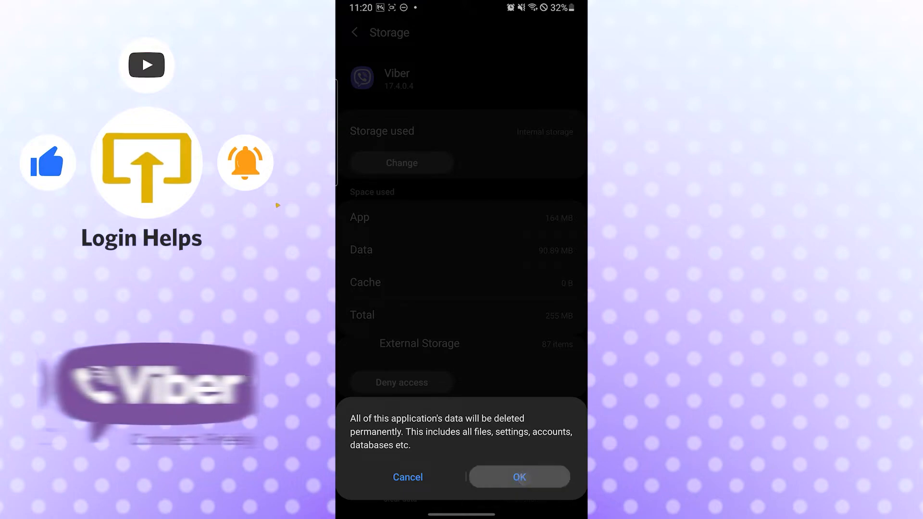
left_click(518, 477)
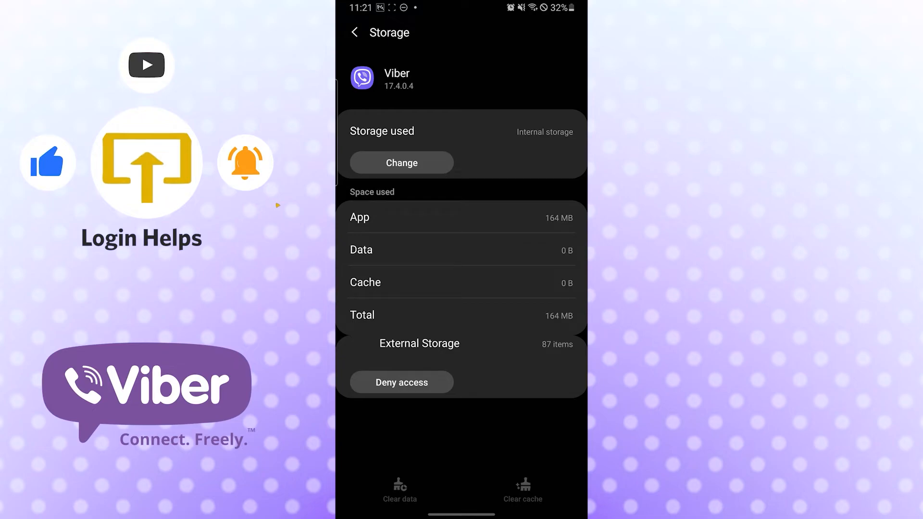
left_click(401, 382)
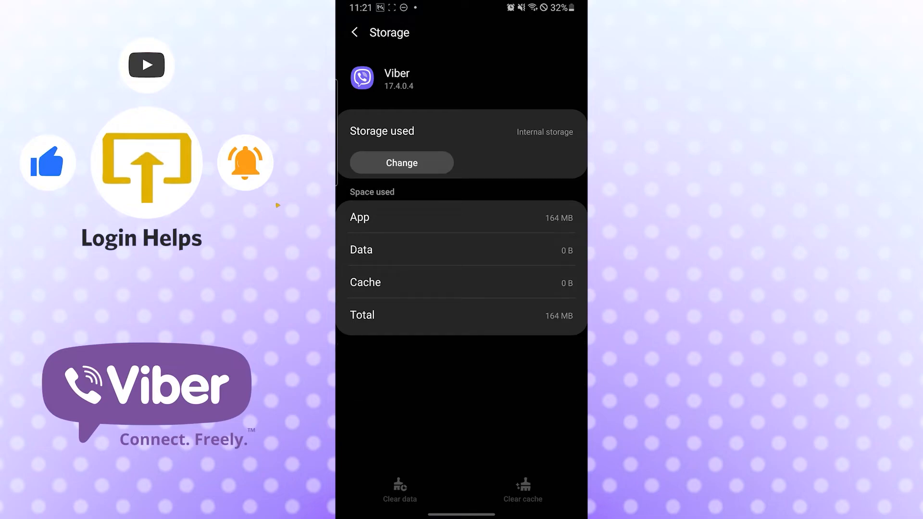